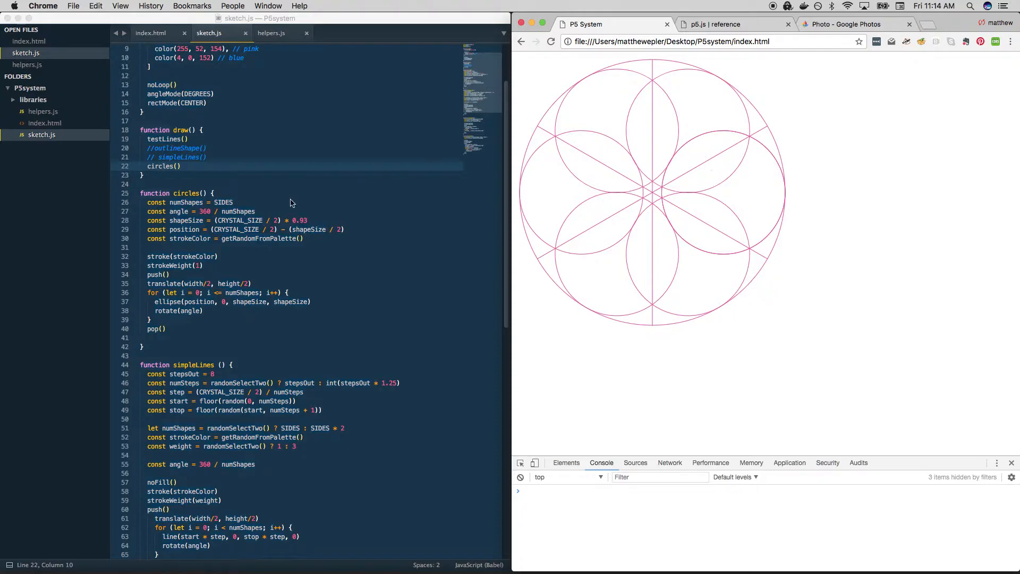
Step: Review sketch.js before commenting out the circles() call in draw()
{"action": "scroll", "scroll_direction": "down", "scroll_amount": 3}
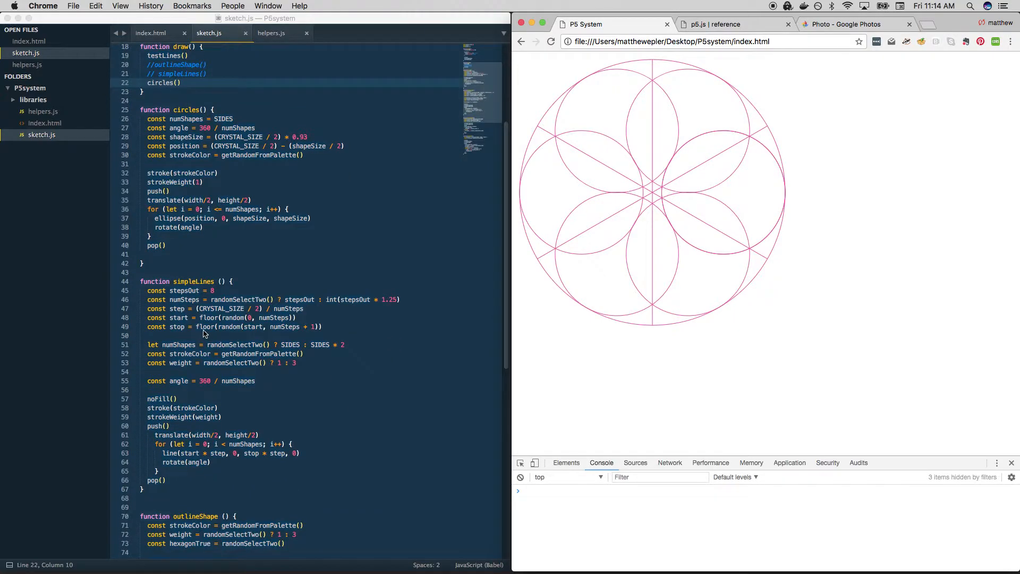
{"action": "scroll", "scroll_direction": "up", "scroll_amount": 3}
{"action": "type", "text": "//"}
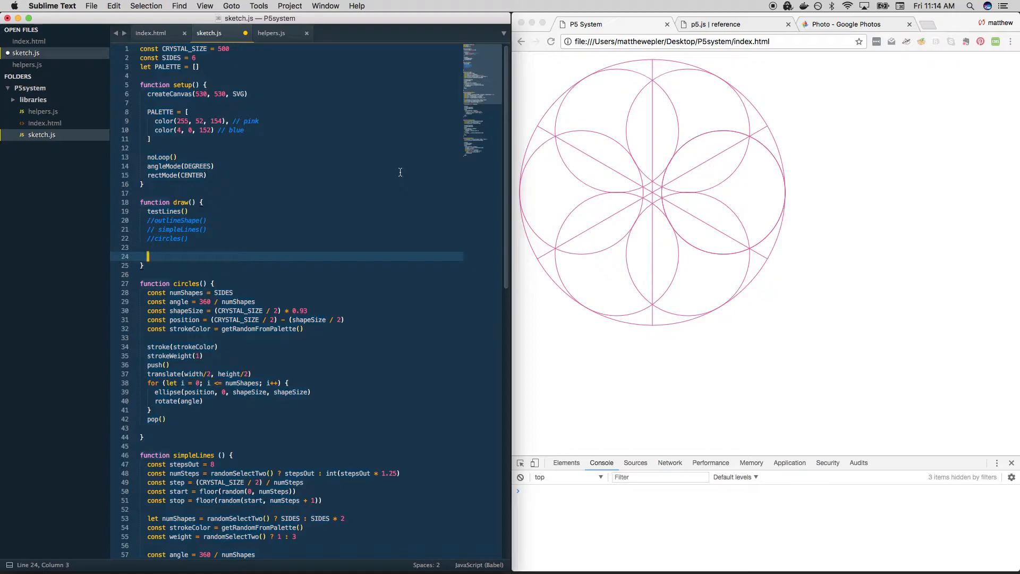
Step: Add 'let picker = random(1)' and an if (picker > 0.3) block calling outlineShape()
{"action": "type", "text": "let p"}
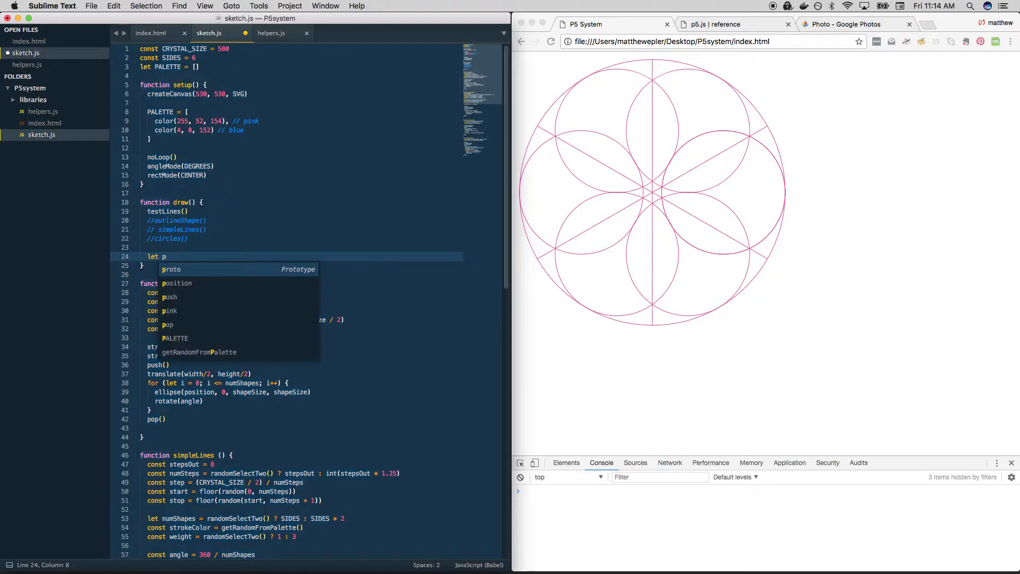
{"action": "type", "text": "icker = random(1"}
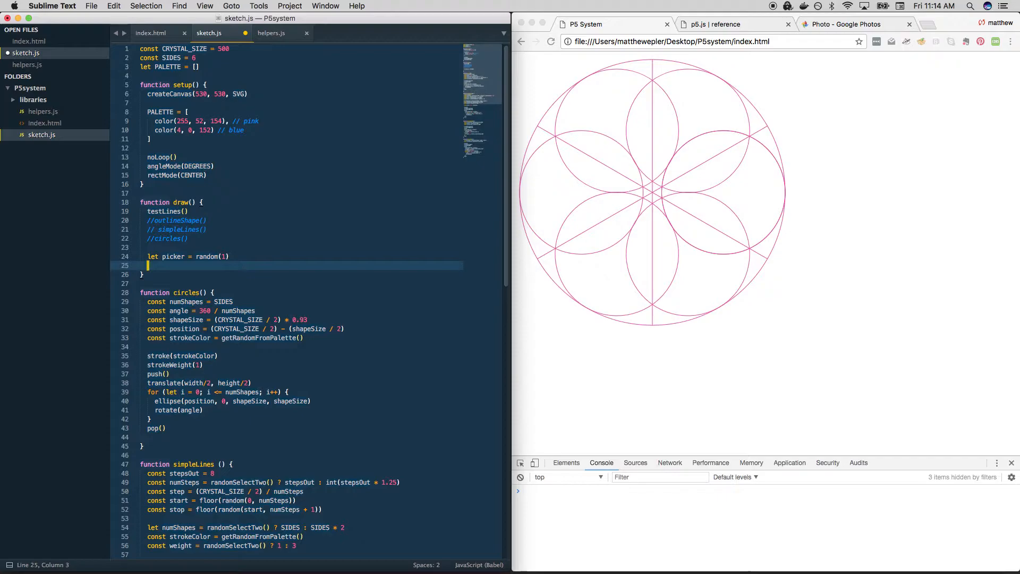
{"action": "type", "text": "if (picker > 0.3) {"}
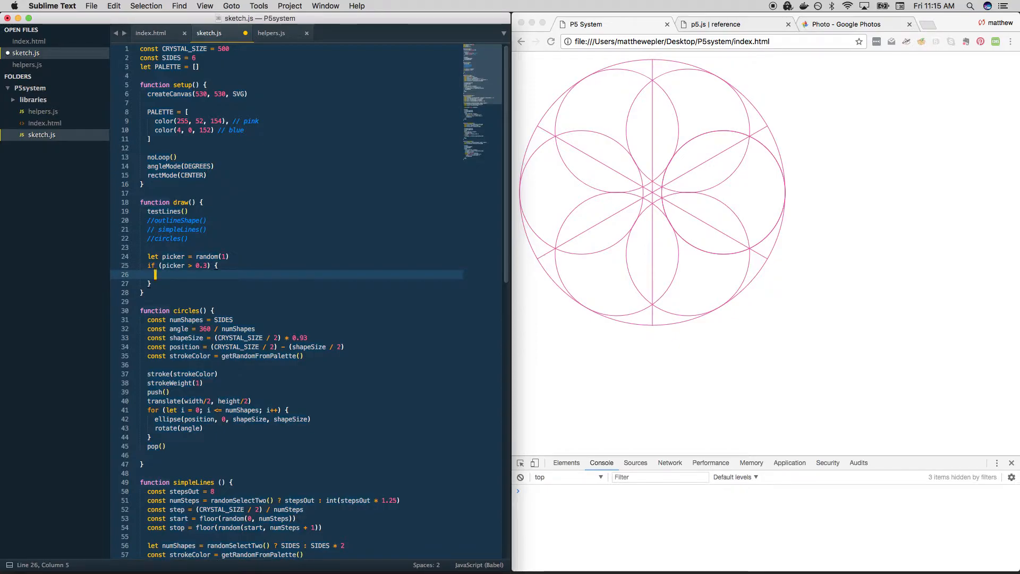
{"action": "type", "text": "outlineShp"}
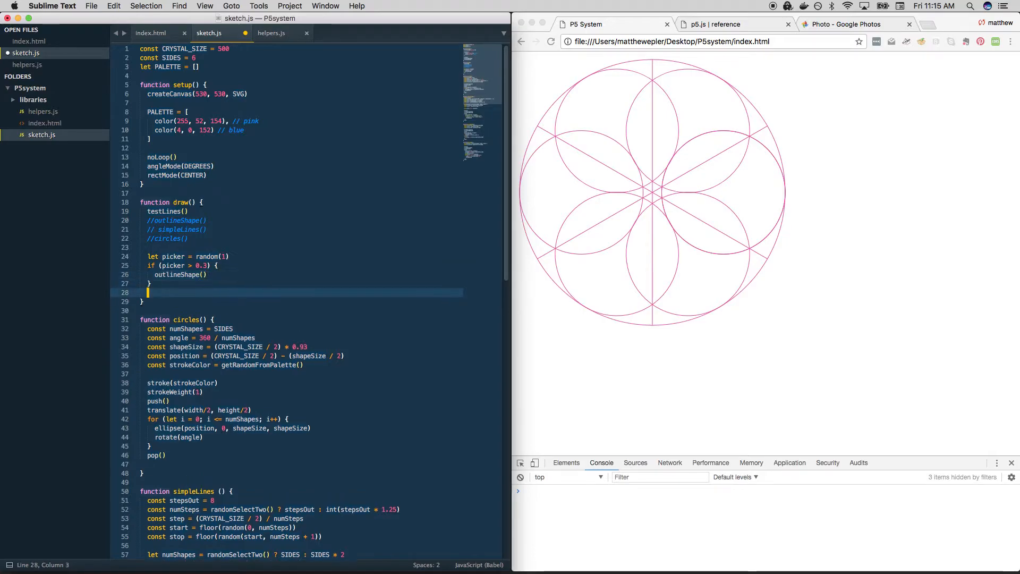
Step: Re-roll picker = random(1) and call simpleLines() inside if (picker > 0.5)
{"action": "type", "text": "picker"}
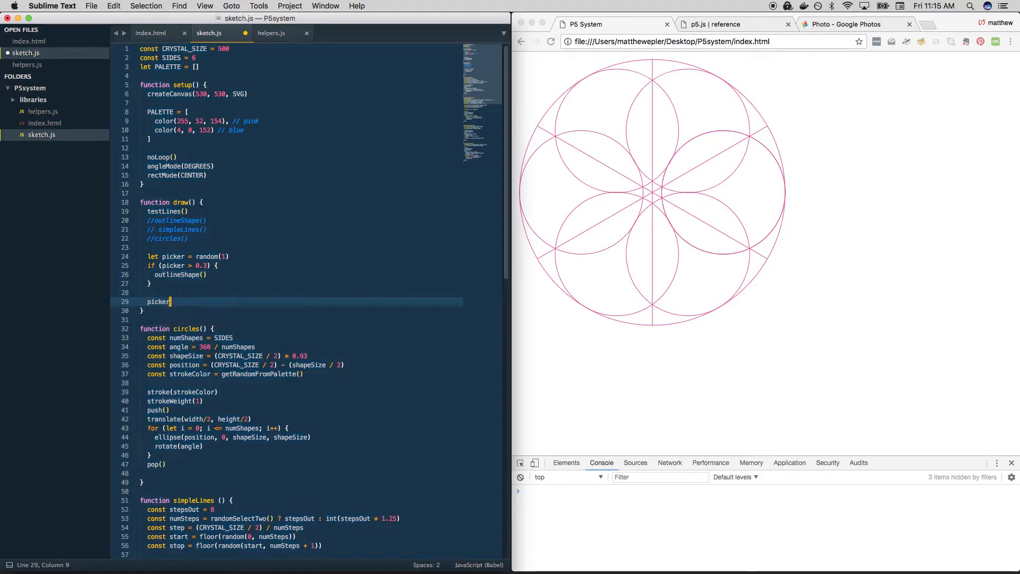
{"action": "type", "text": "= randome()"}
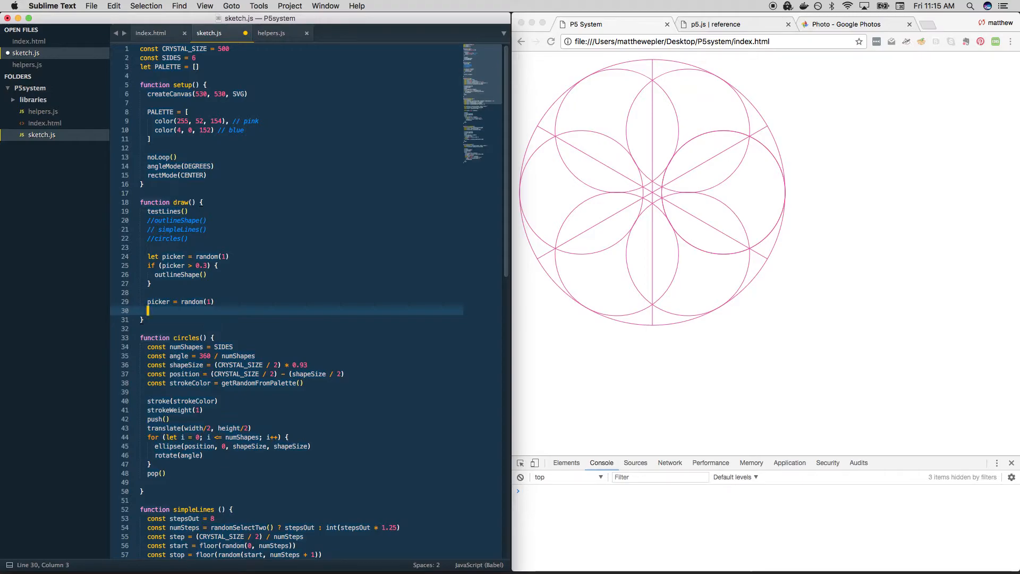
{"action": "type", "text": "if"}
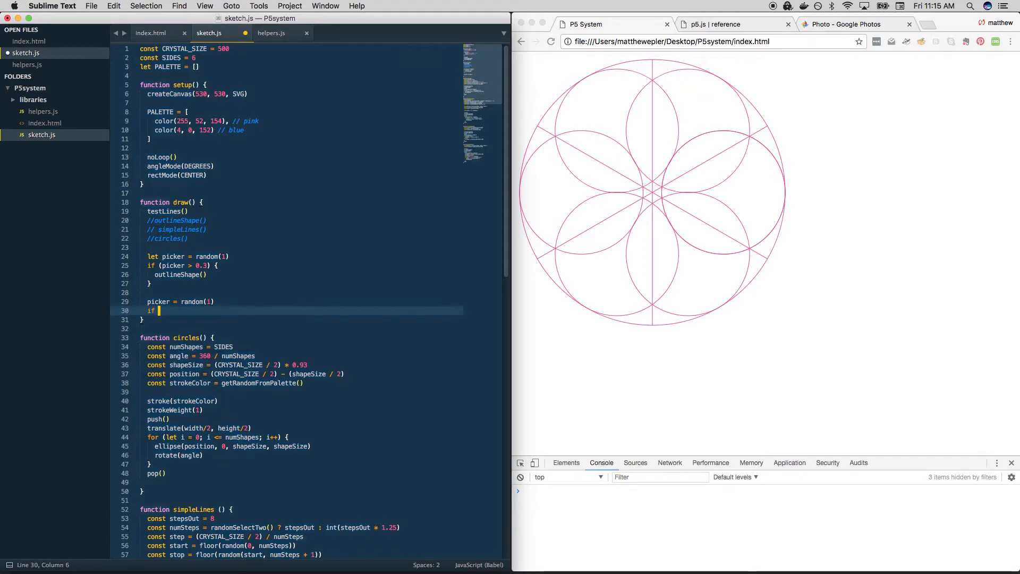
{"action": "type", "text": "picker > 0.5) {"}
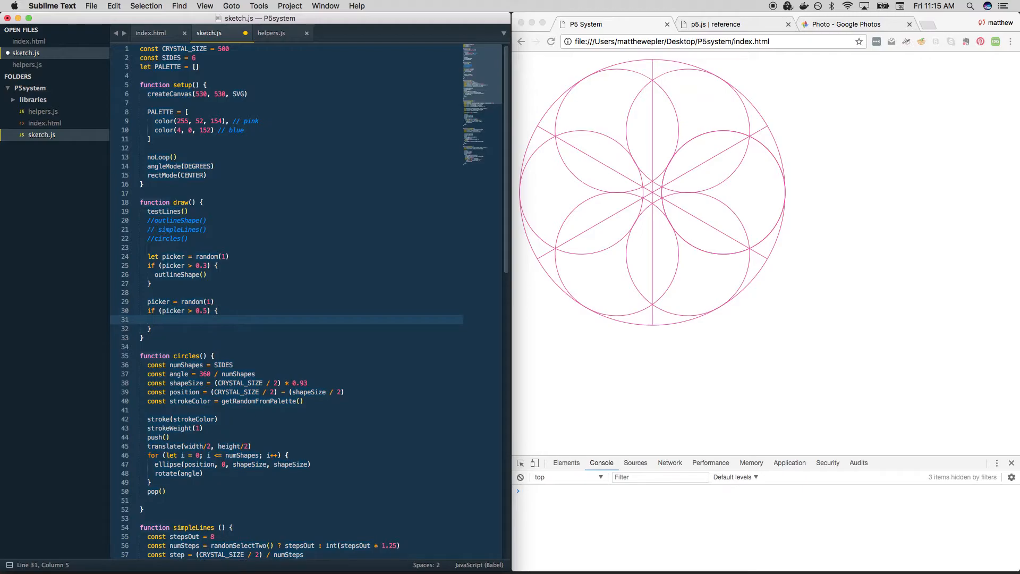
{"action": "type", "text": "simpleLines"}
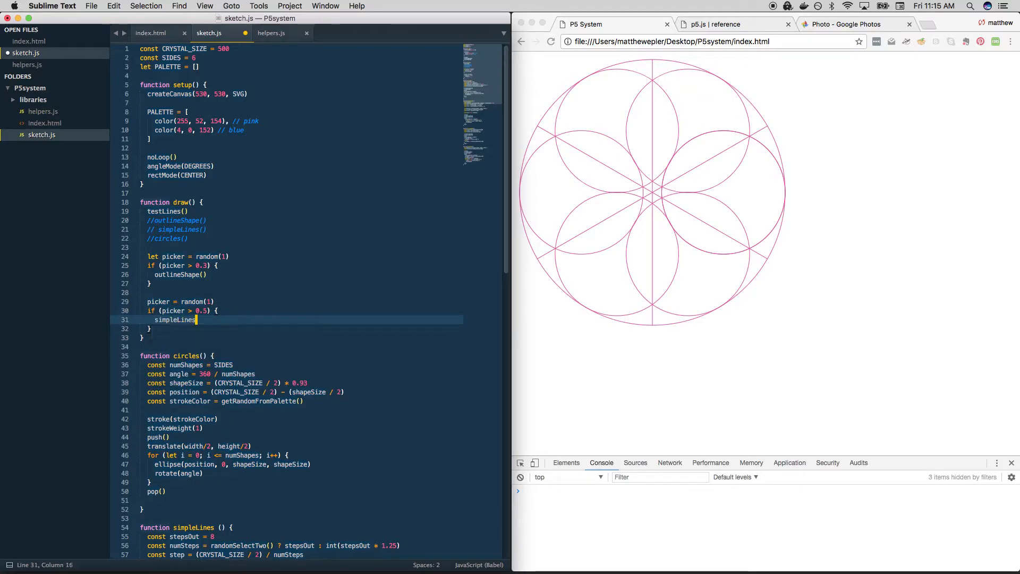
{"action": "type", "text": "()"}
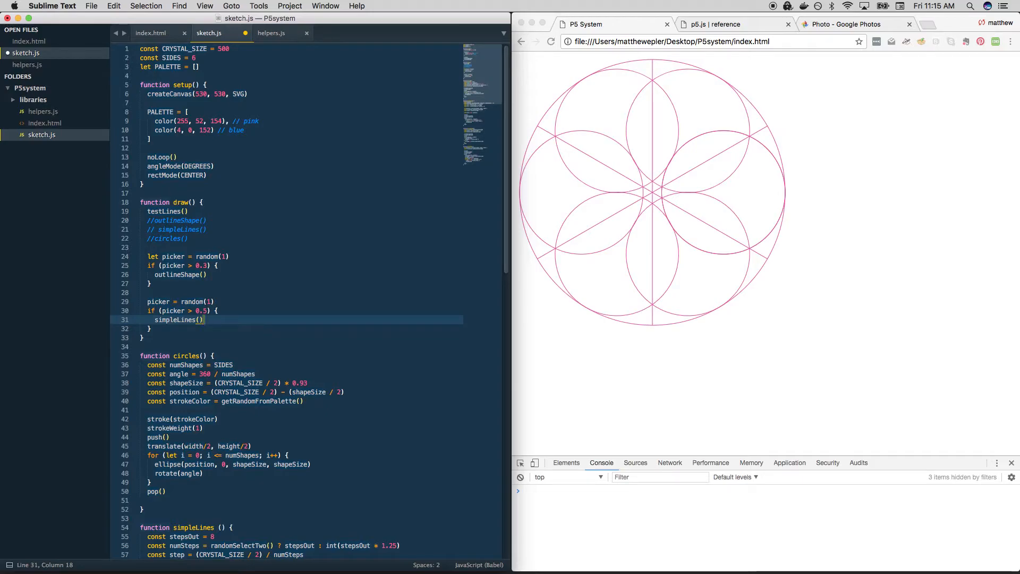
Step: Start a third picker line after the simpleLines block
{"action": "left_click", "coordinate": [148, 329]}
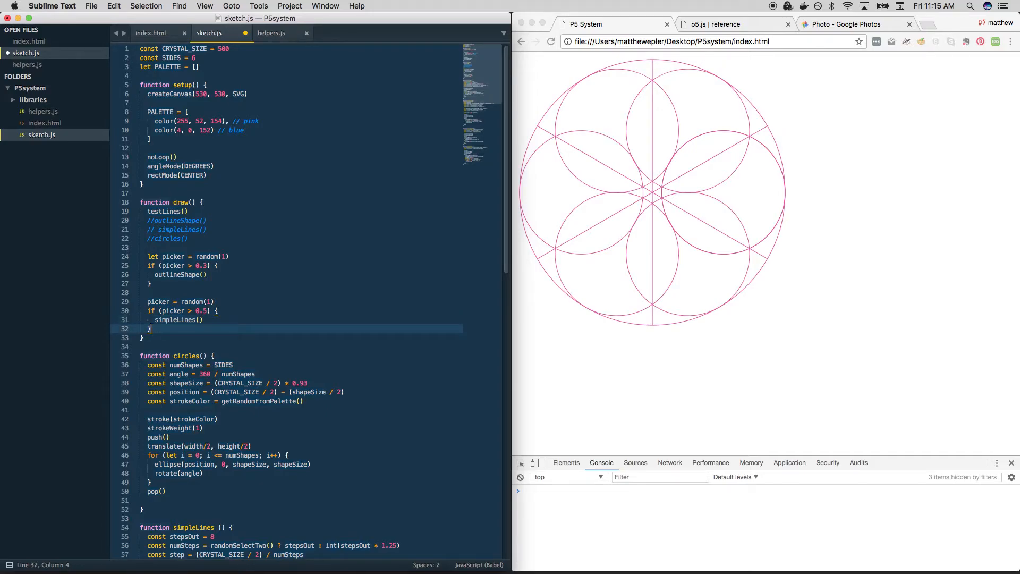
{"action": "type", "text": "picker"}
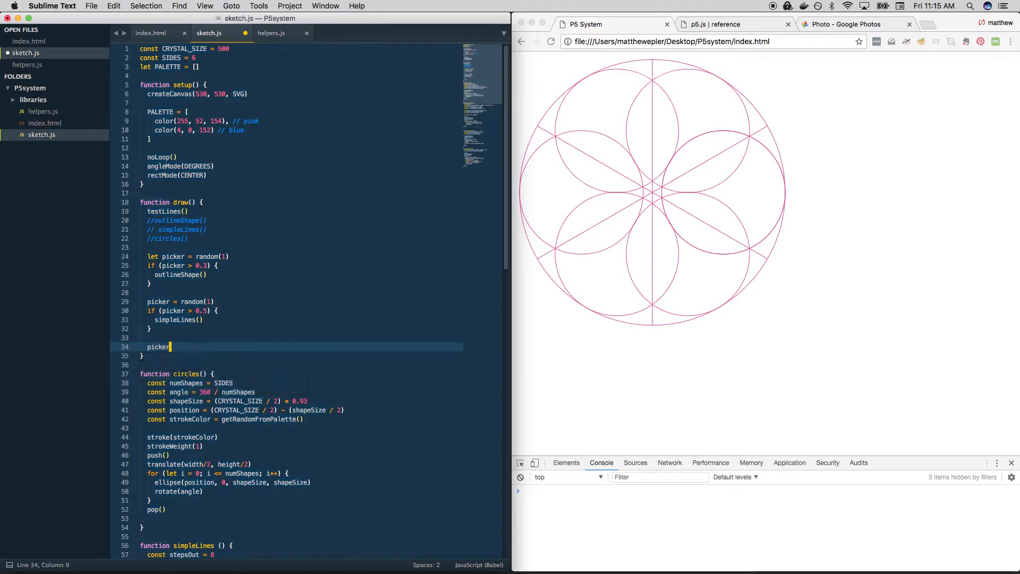
Step: Complete picker = random(1) with if (picker > 0.8) calling circles(), and save sketch.js
{"action": "type", "text": "= random(1)"}
{"action": "type", "text": "if (picker"}
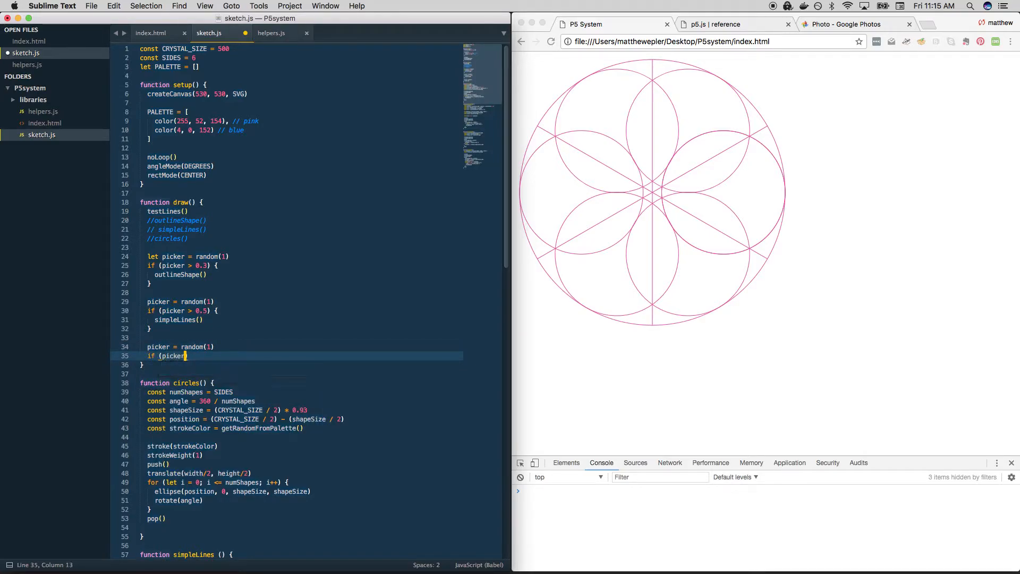
{"action": "type", "text": "> 0.8"}
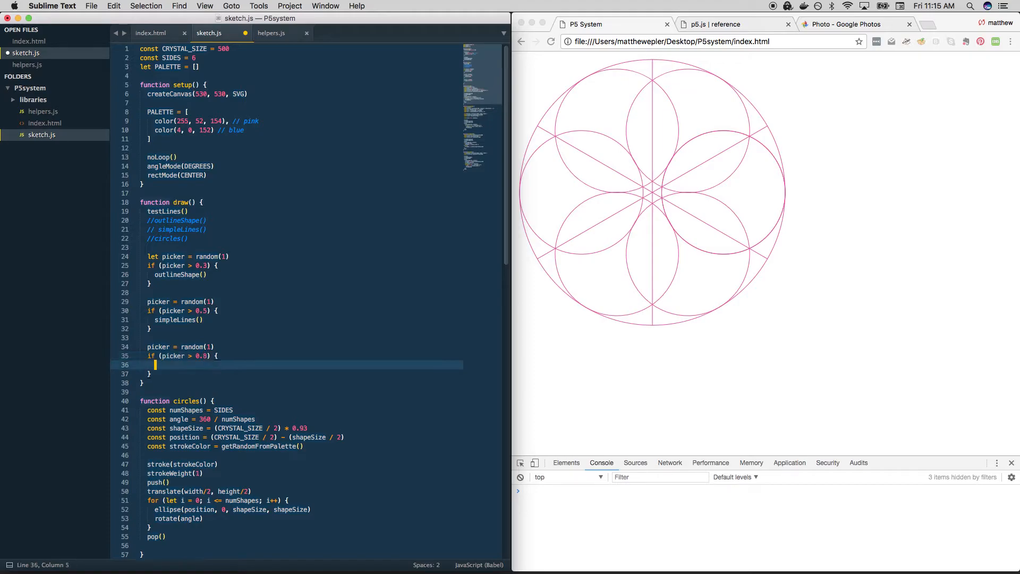
{"action": "type", "text": "circles()"}
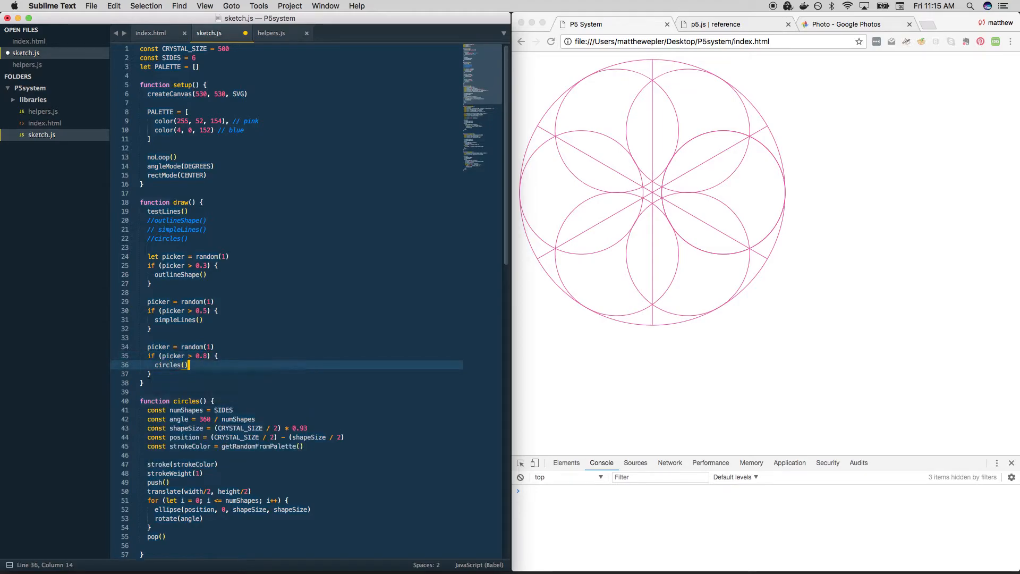
{"action": "key", "text": "cmd+s"}
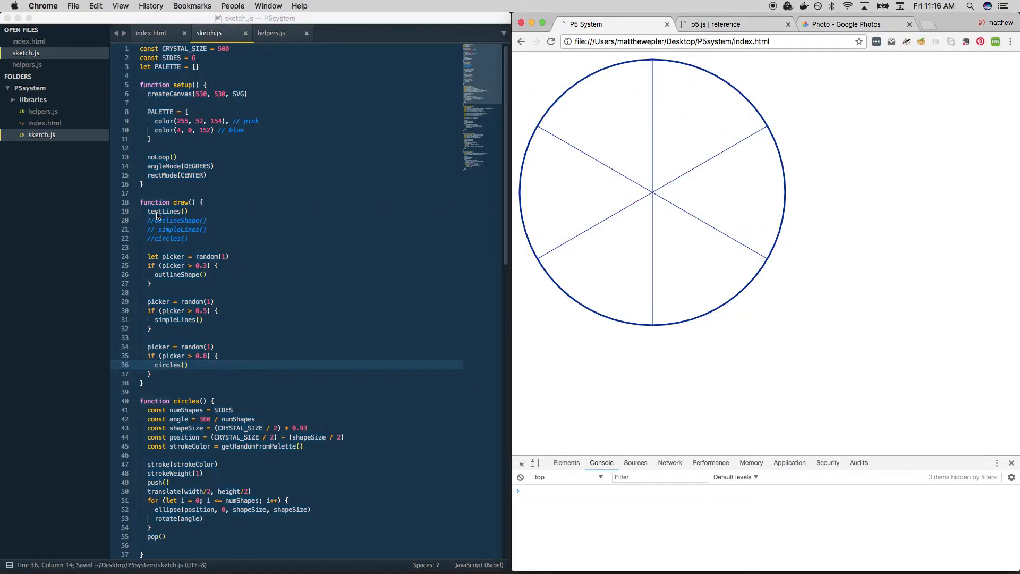
Step: Comment out testLines() in draw(), save, and reload Chrome to view random designs
{"action": "left_click", "coordinate": [151, 211]}
{"action": "type", "text": "// "}
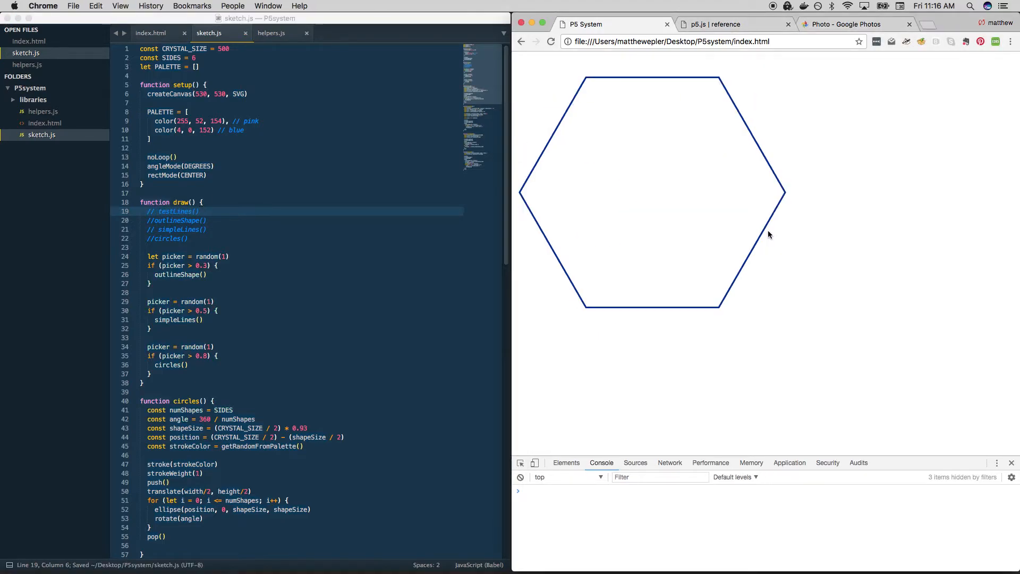
{"action": "left_click", "coordinate": [551, 41]}
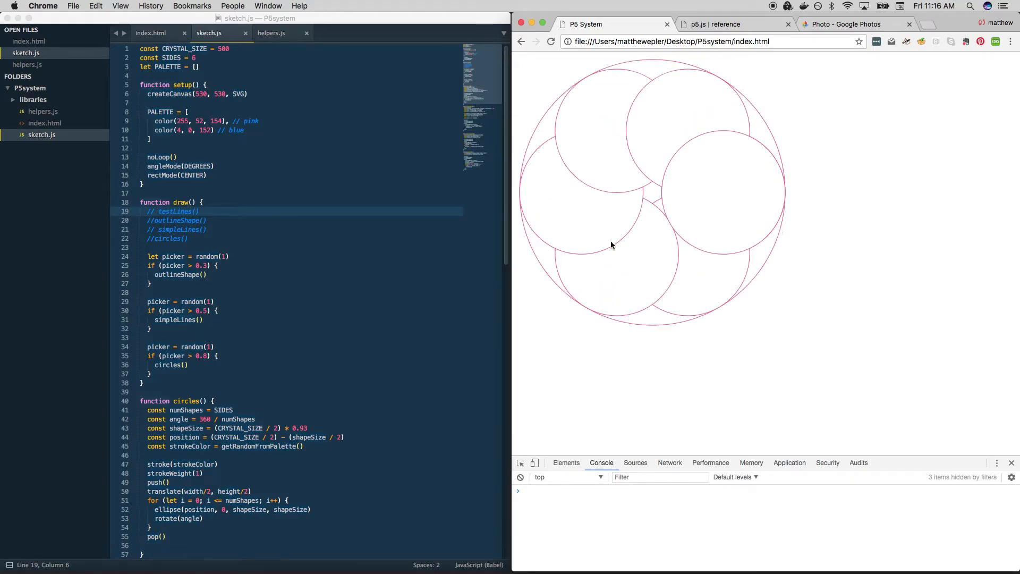
{"action": "scroll", "scroll_direction": "down", "scroll_amount": 3}
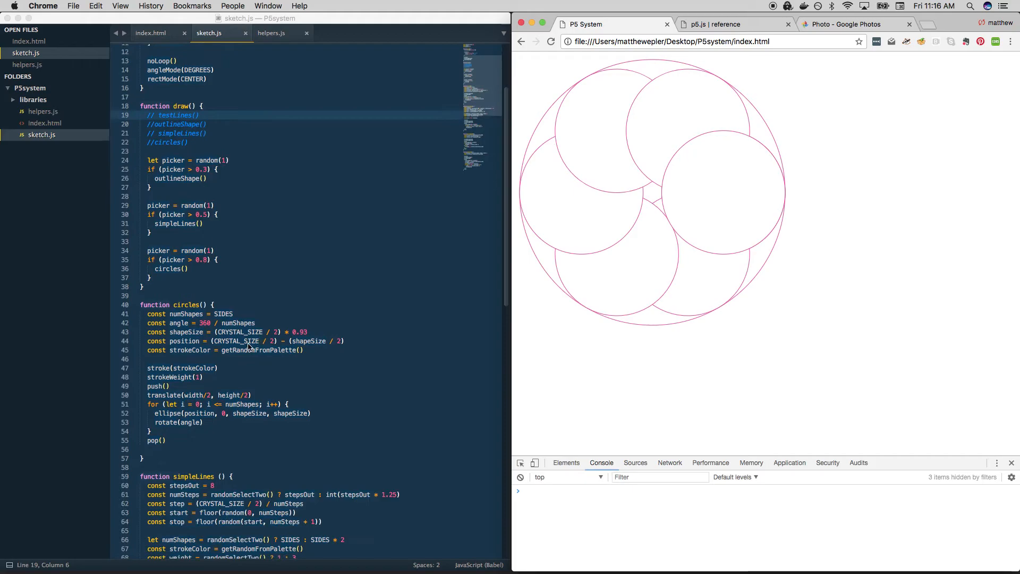
{"action": "left_click", "coordinate": [228, 370]}
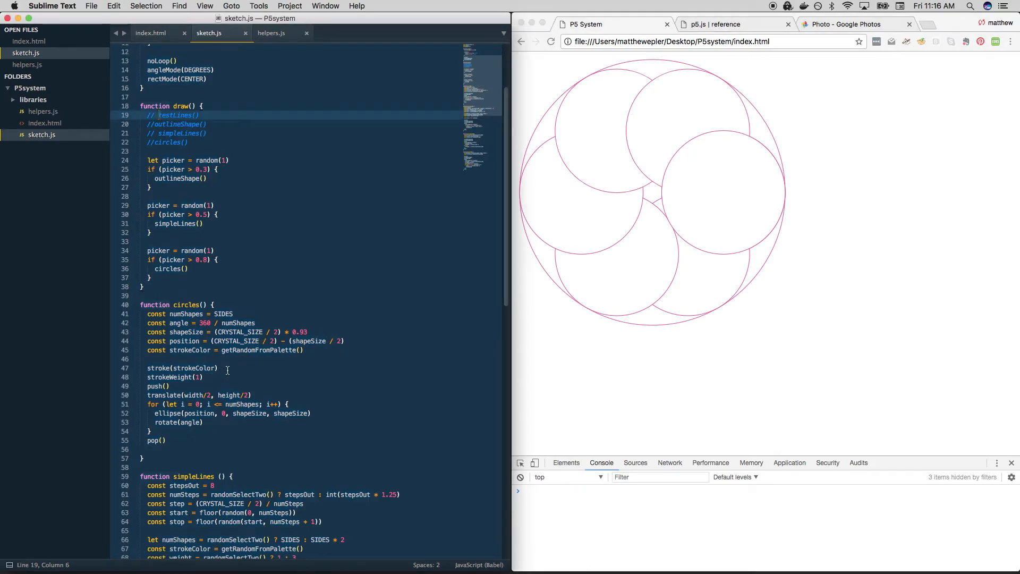
Step: Add noFill() in circles() and set the three picker thresholds to 0.3
{"action": "type", "text": "noFill("}
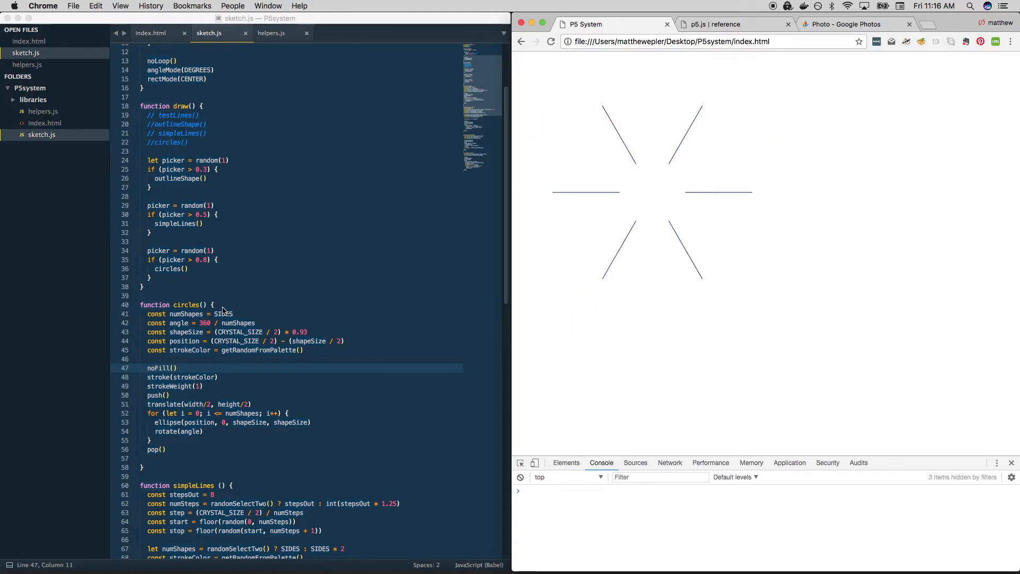
{"action": "left_click", "coordinate": [209, 259]}
{"action": "type", "text": "3"}
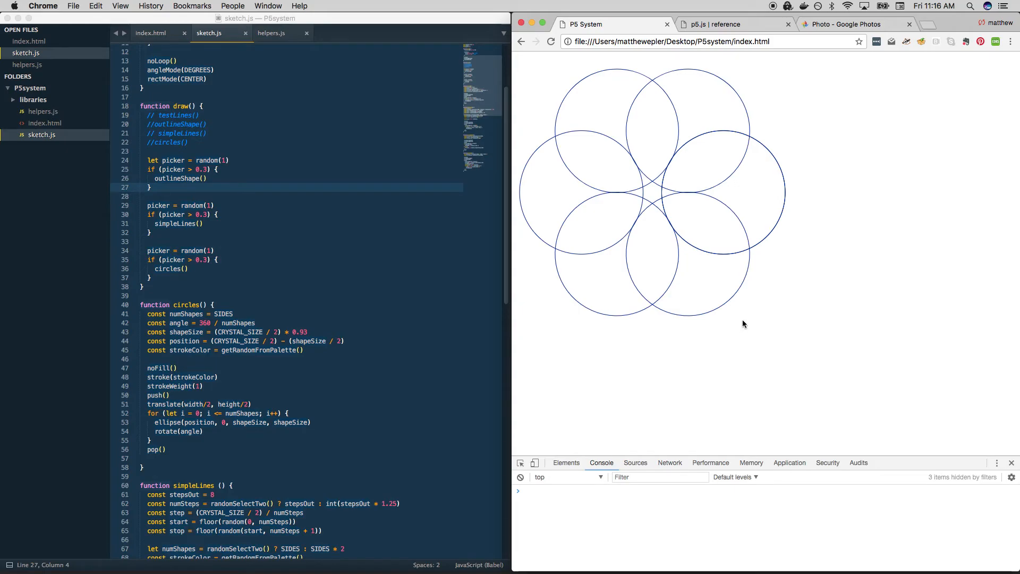
{"action": "mouse_move", "coordinate": [231, 330]}
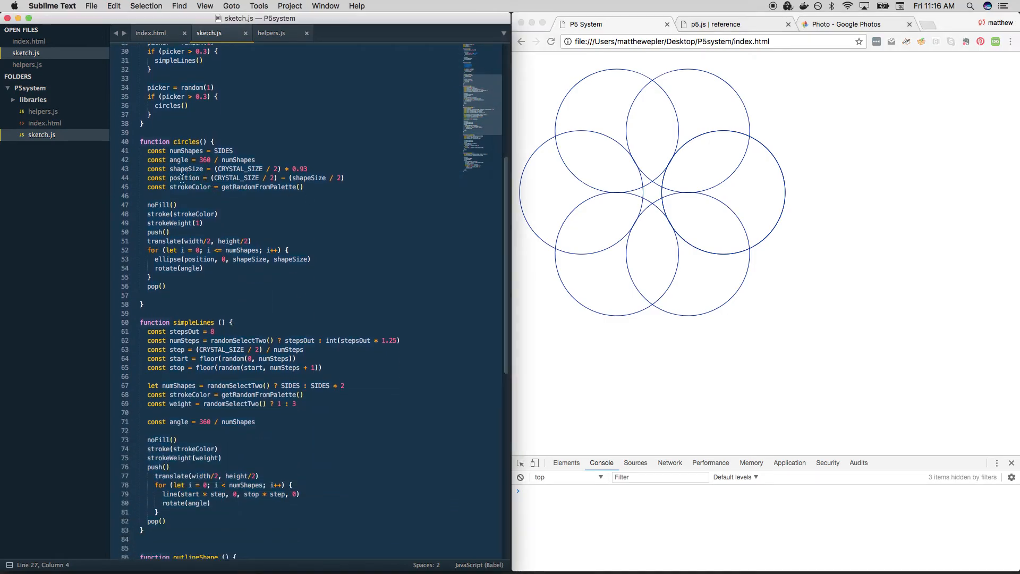
{"action": "left_click_drag", "start_coordinate": [148, 150], "coordinate": [304, 186]}
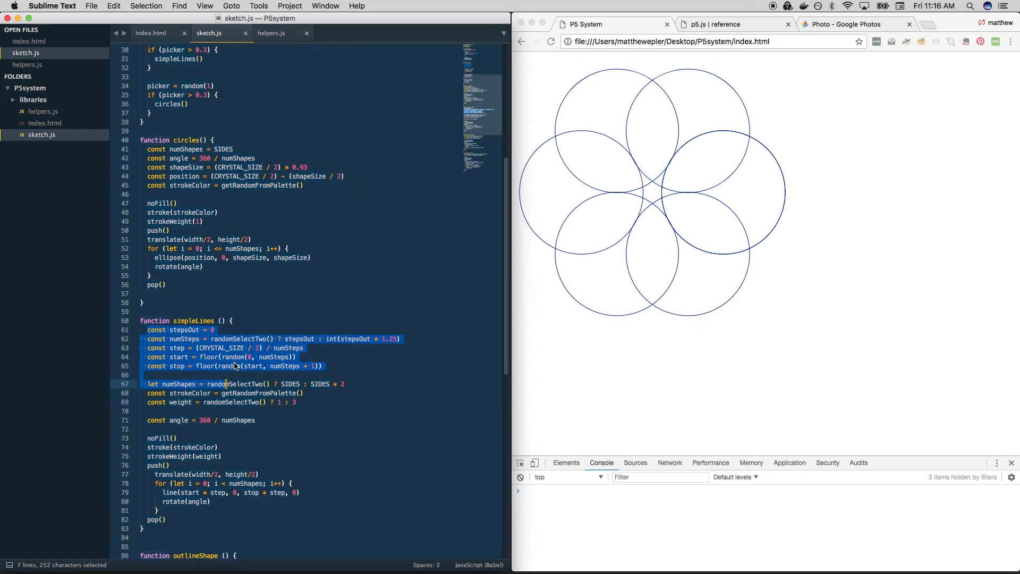
{"action": "scroll", "scroll_direction": "down", "scroll_amount": 3}
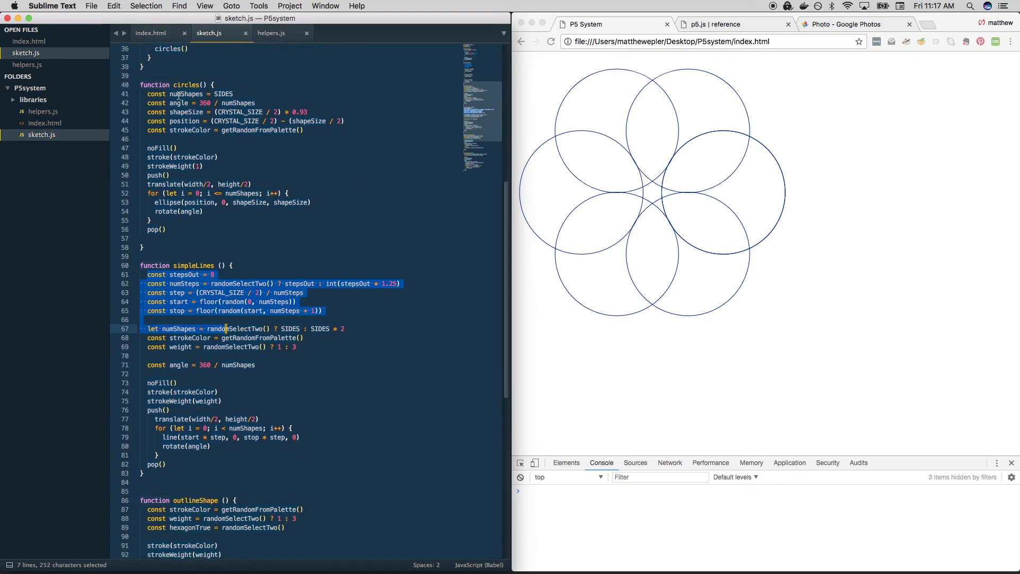
{"action": "double_click", "coordinate": [184, 283]}
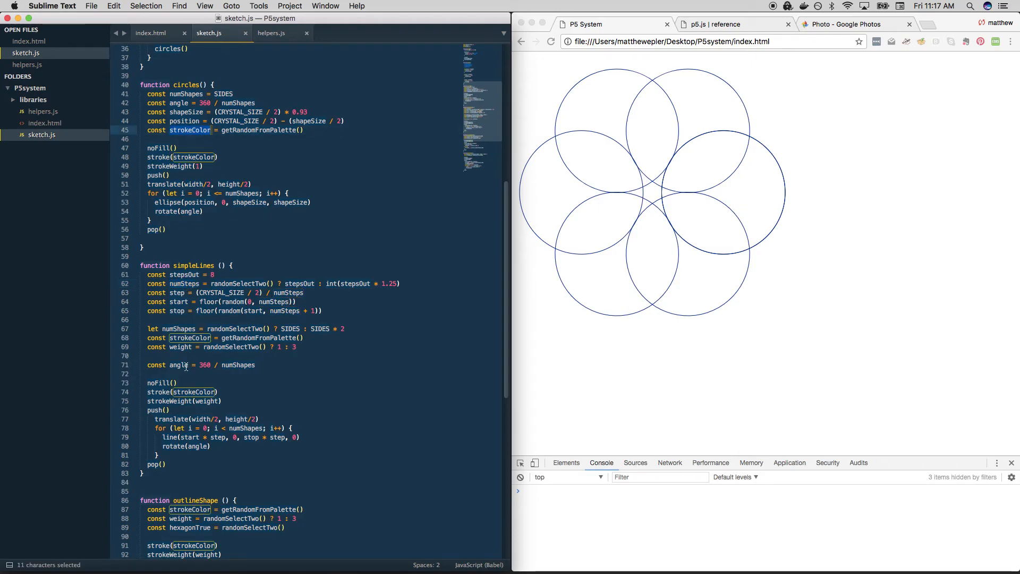
{"action": "scroll", "scroll_direction": "up", "scroll_amount": 3}
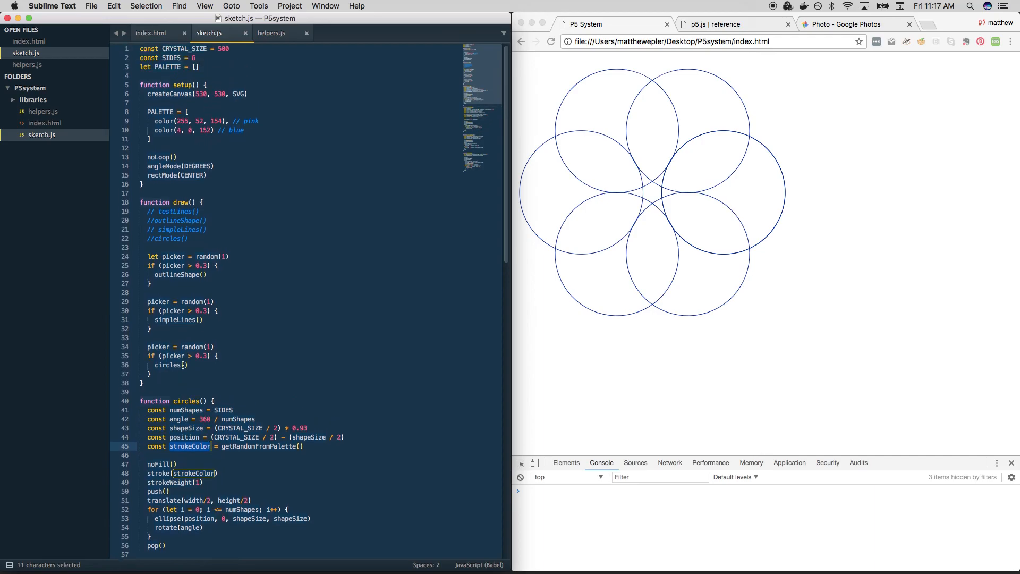
{"action": "mouse_move", "coordinate": [487, 191]}
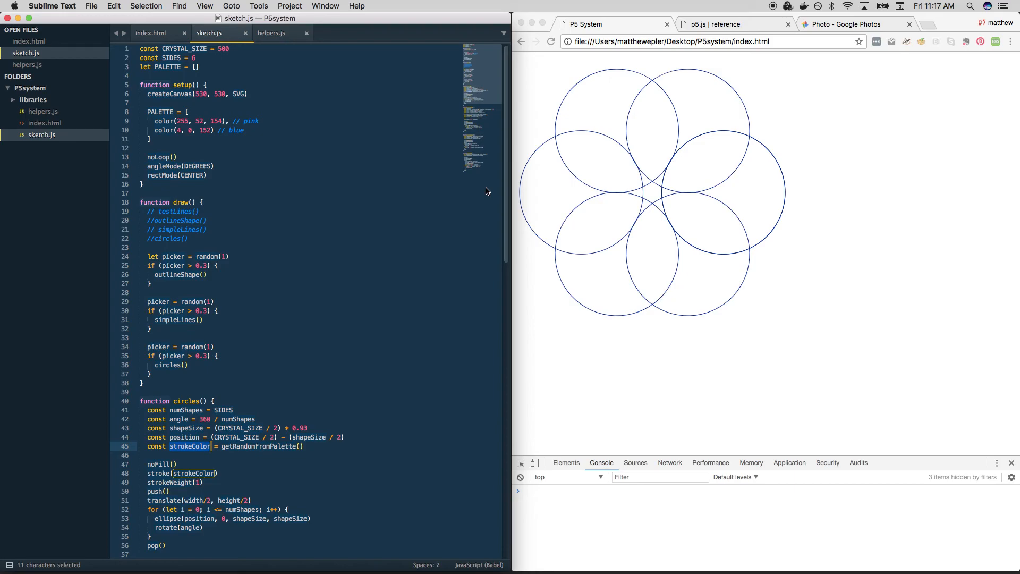
{"action": "mouse_move", "coordinate": [509, 154]}
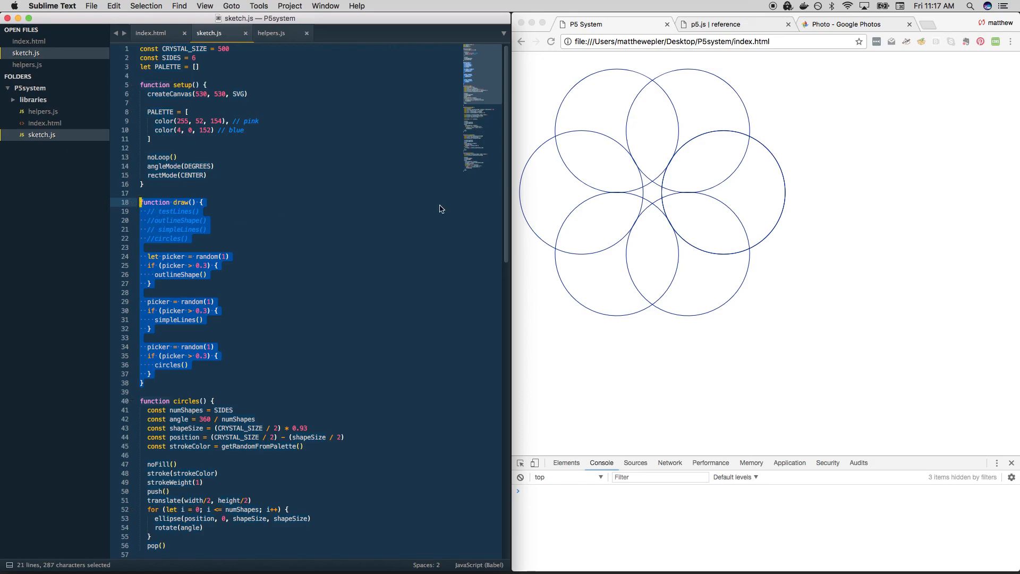
{"action": "mouse_move", "coordinate": [379, 255]}
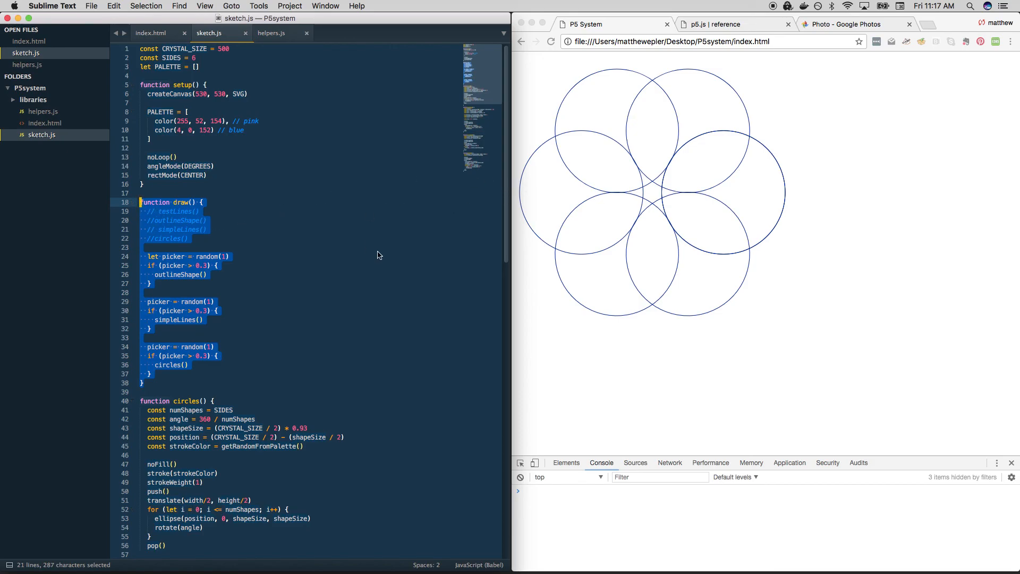